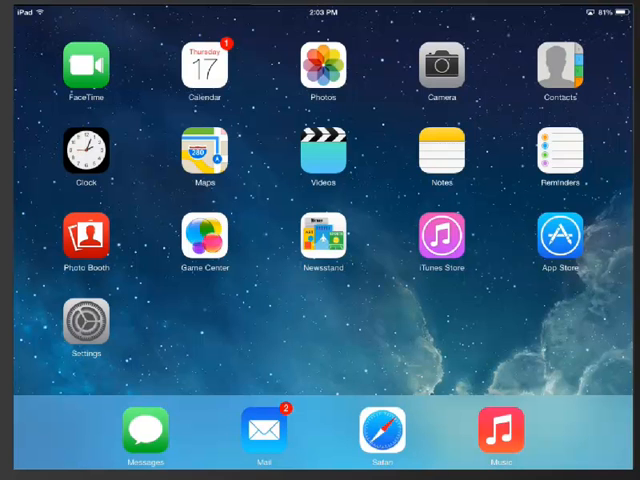
Launch Calendar from the home screen, landing in Day view for Thursday, July 17, 2014
click(204, 64)
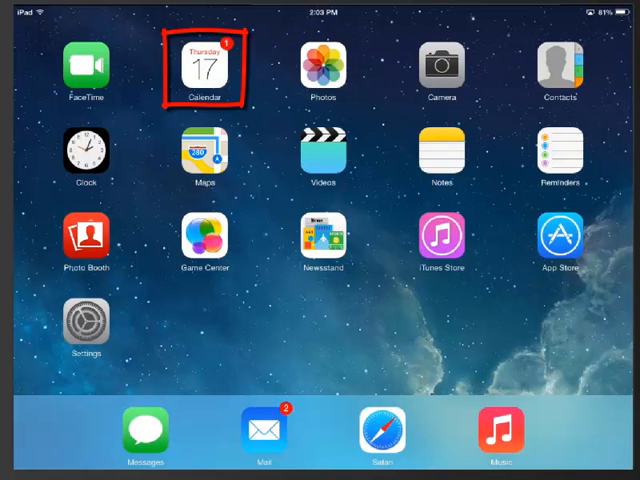
click(204, 70)
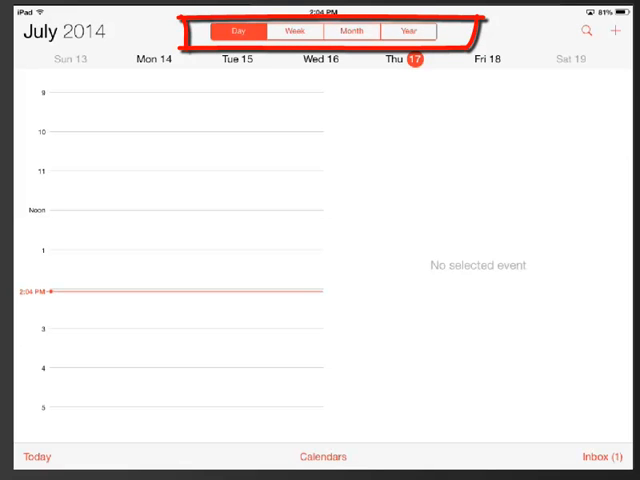
Switch through Week and Year views, then show July 2014 as a full month
click(294, 30)
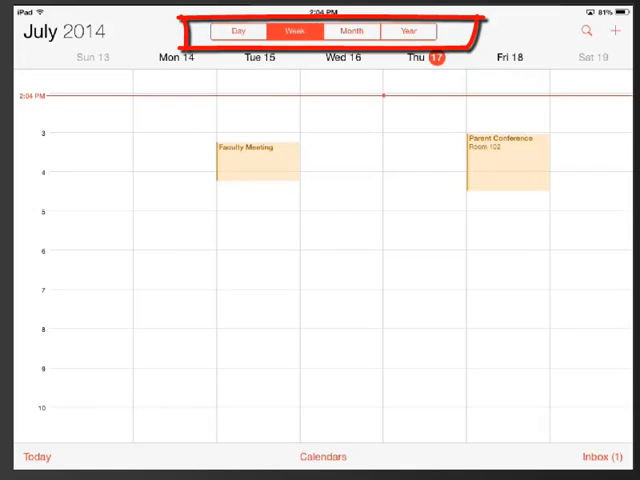
click(352, 30)
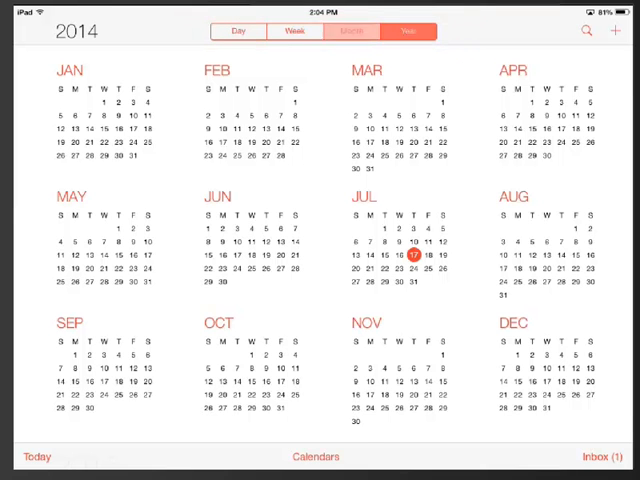
click(352, 32)
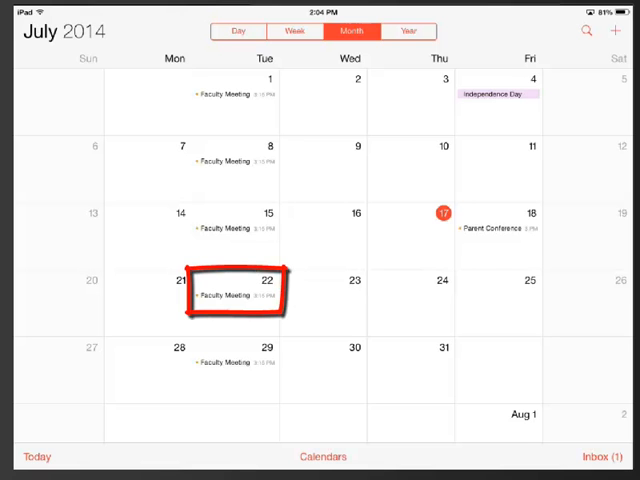
click(230, 296)
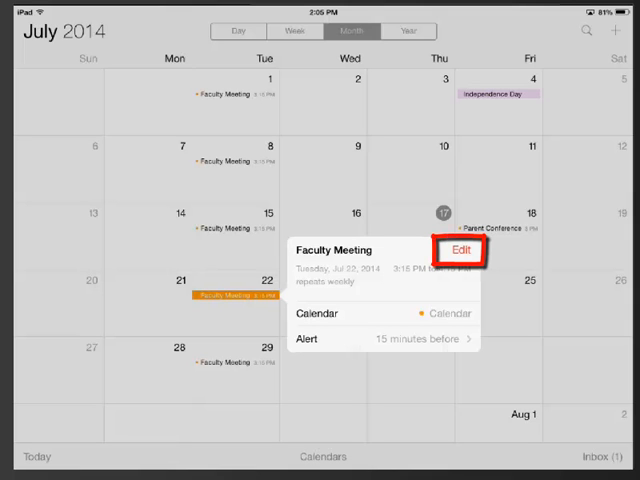
click(462, 252)
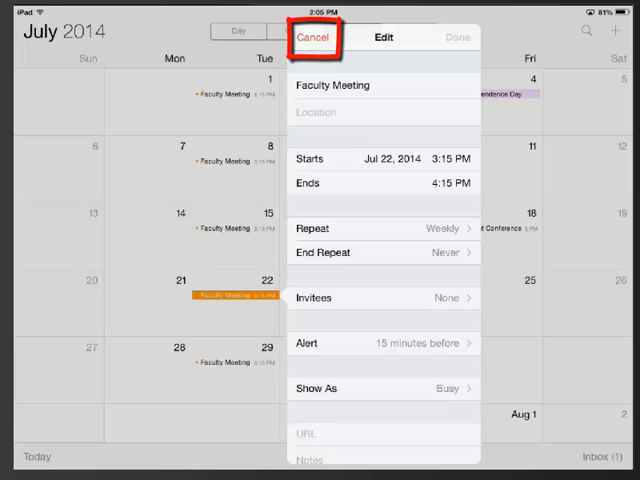
click(312, 36)
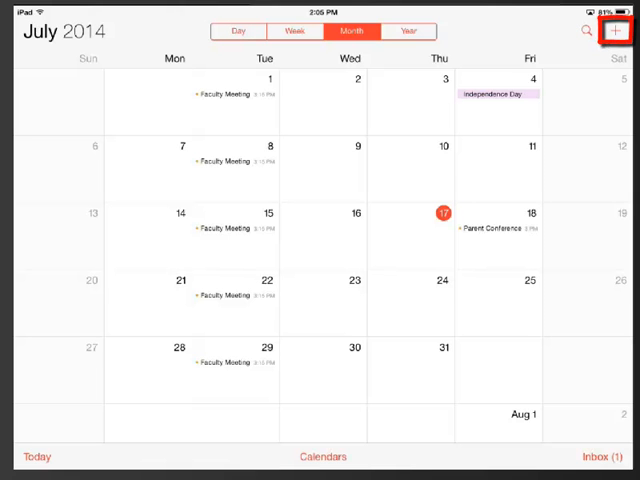
Start a new event titled 'Reading Curriculum Meeting'
click(612, 30)
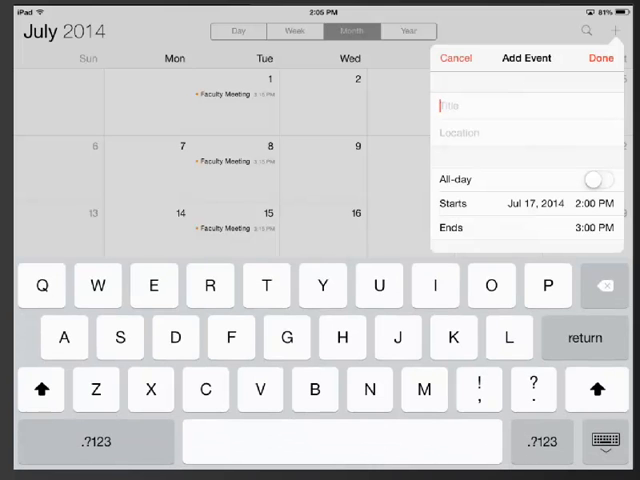
text(Reading Curriculum Meeting)
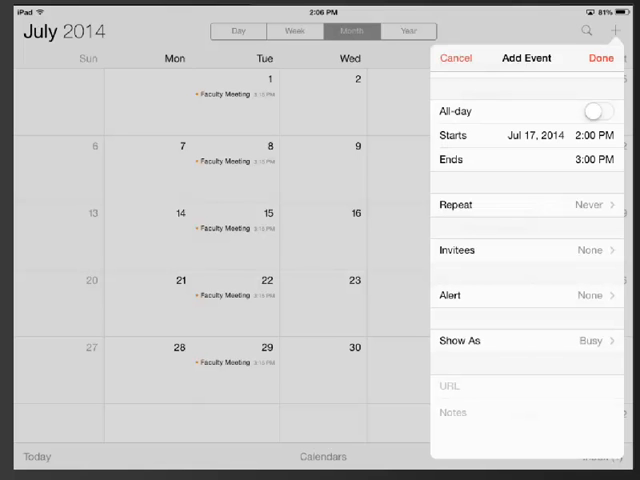
Set the event's start to Monday, July 28, 2014 at 12:30 PM
click(526, 136)
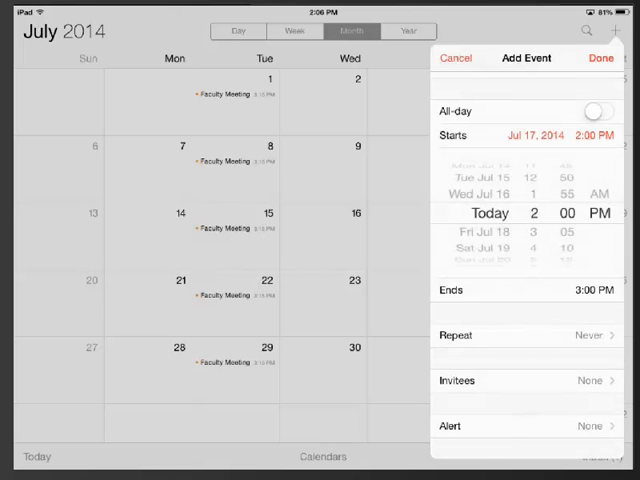
scroll(down, 3)
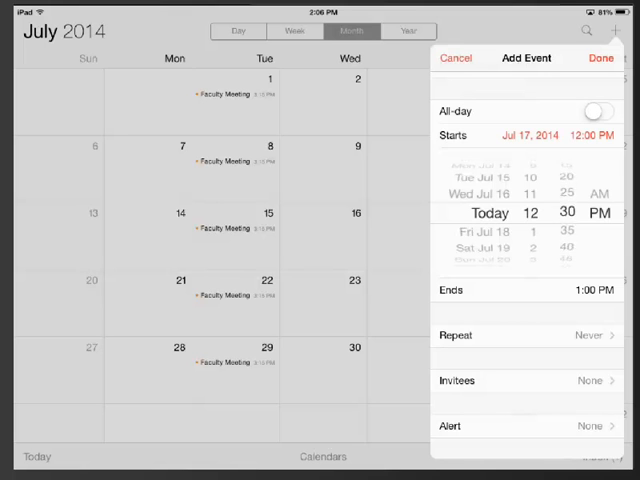
scroll(down, 3)
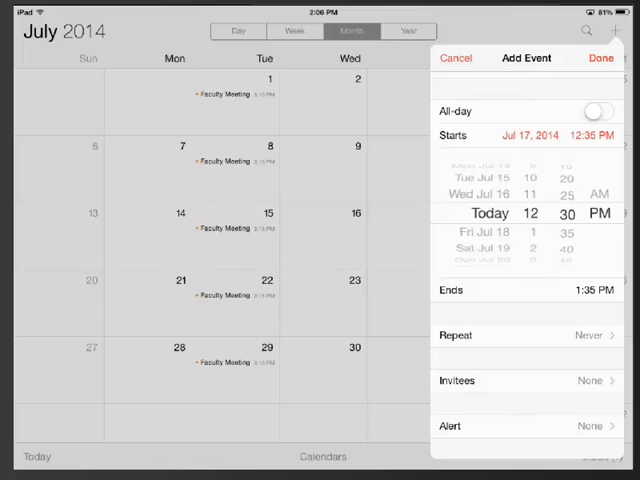
scroll(down, 3)
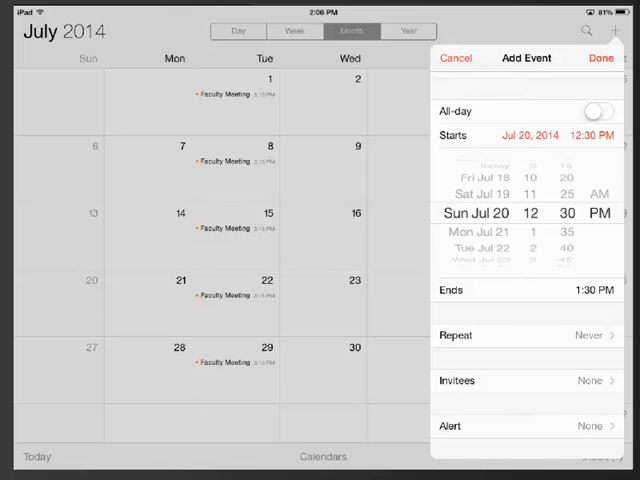
scroll(down, 3)
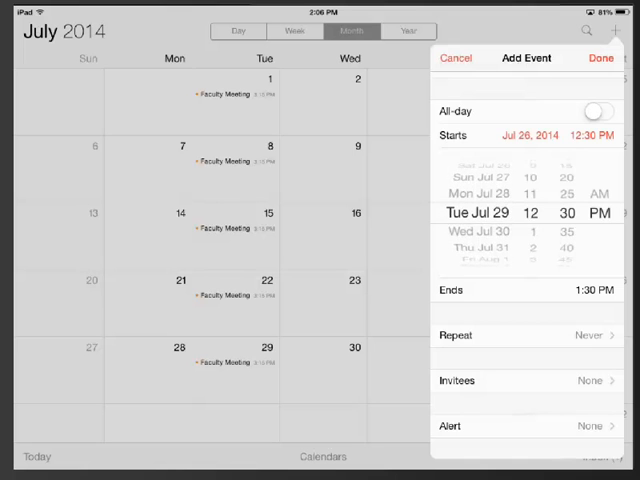
scroll(down, 3)
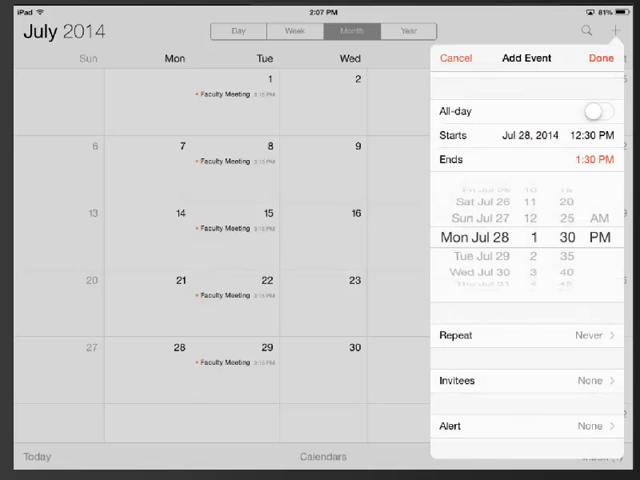
scroll(down, 3)
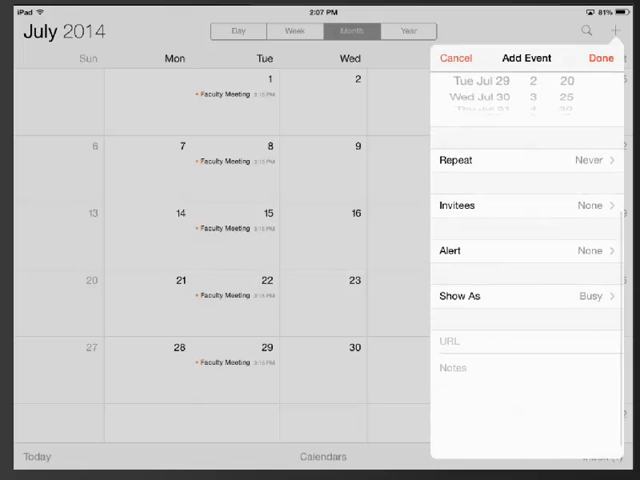
scroll(up, 3)
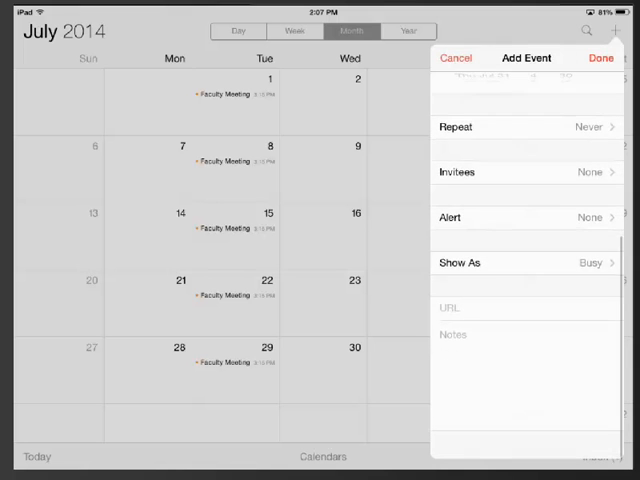
scroll(down, 3)
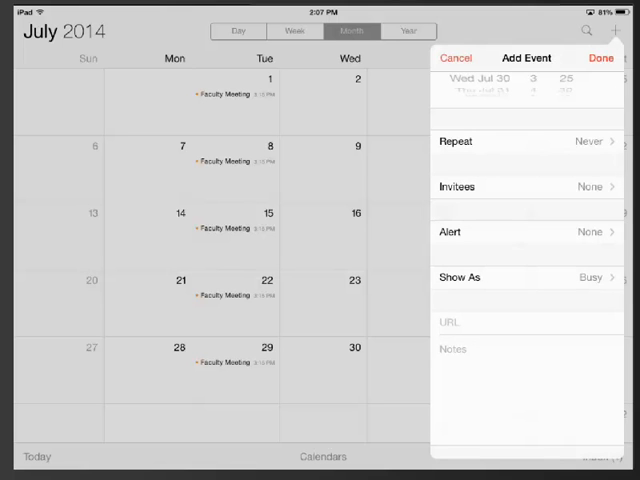
Add a 30-minutes-before alert and the note 'Bring article from Reading Teacher', then save the event
click(524, 232)
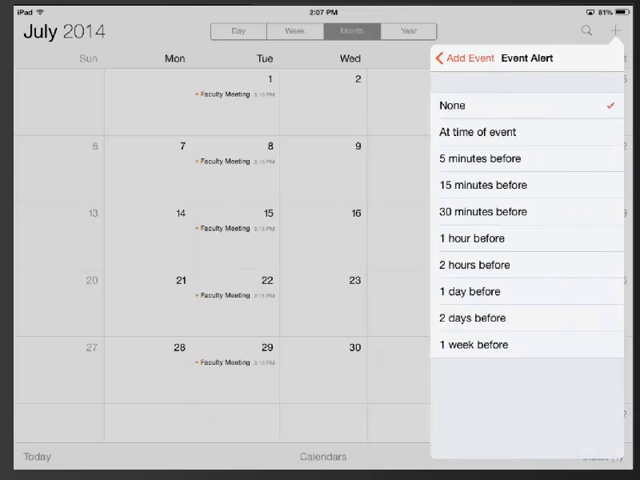
click(484, 212)
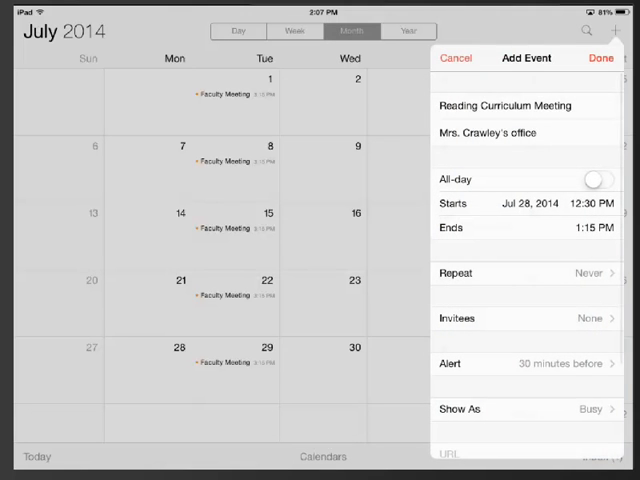
scroll(up, 3)
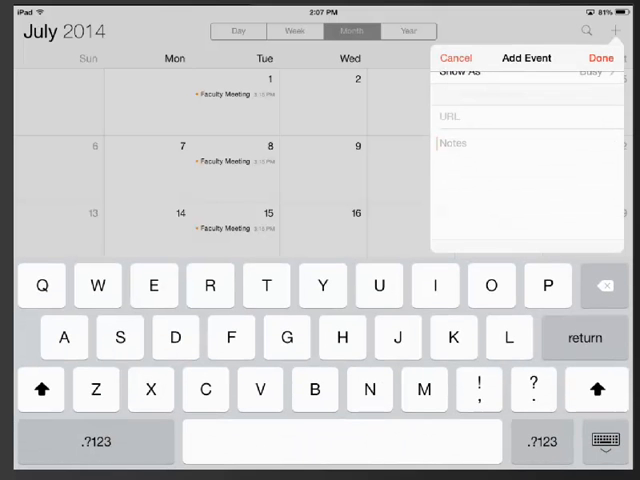
text(Bring article from Reading Teacher)
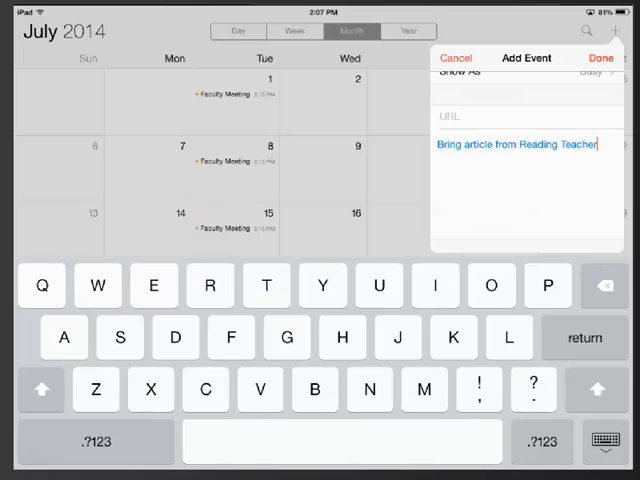
click(600, 58)
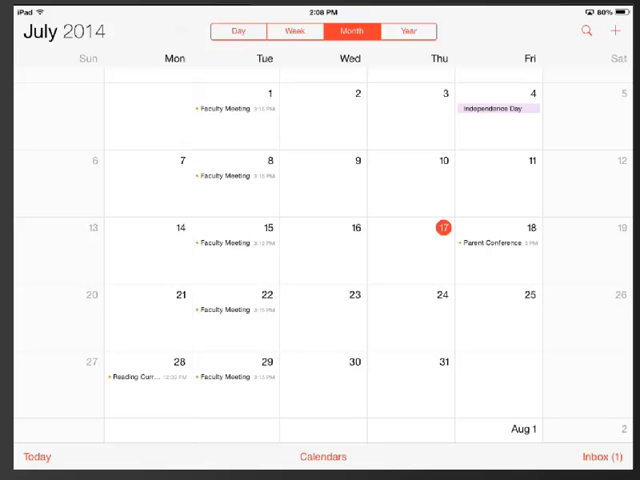
Delete the Parent Conference event on Friday, July 18
click(498, 242)
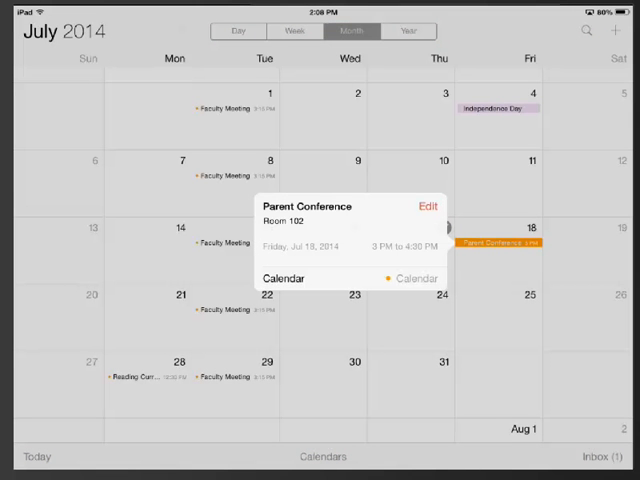
click(428, 206)
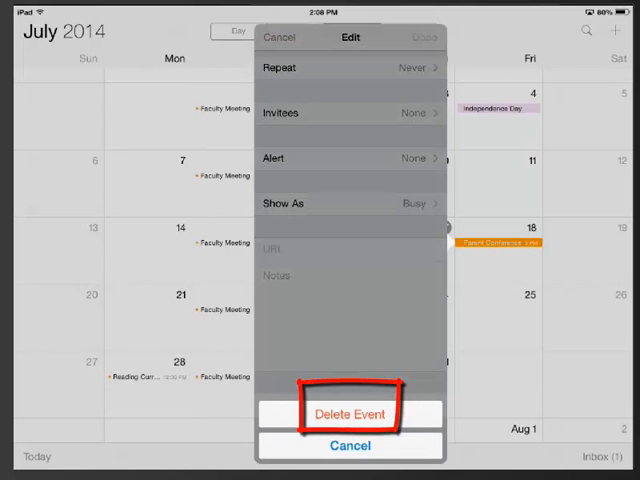
click(348, 412)
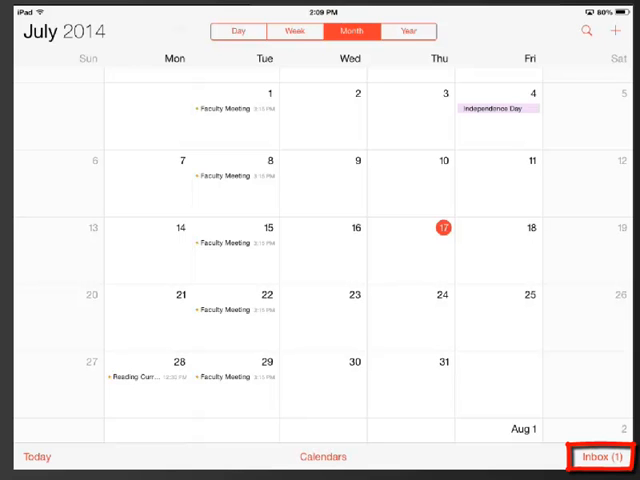
Accept the pending invitation to the August 4 meeting from the Inbox and return to July
click(602, 456)
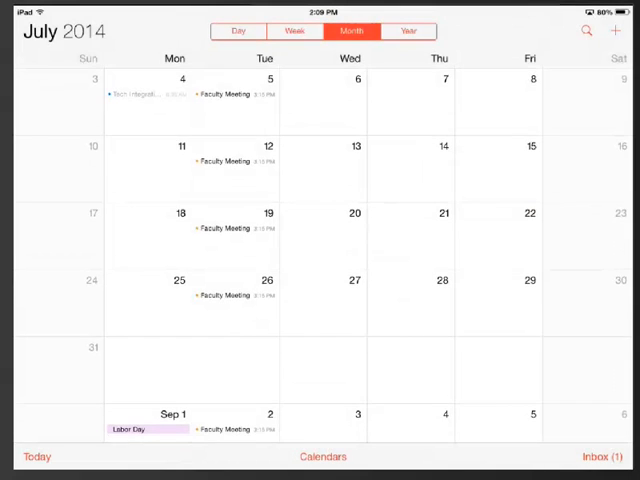
click(140, 92)
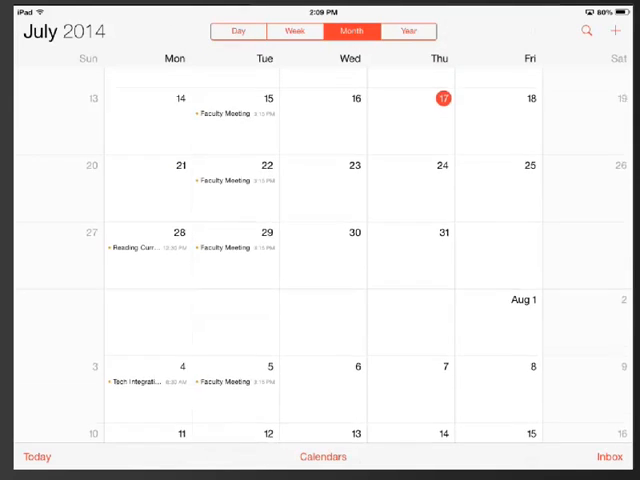
scroll(down, 3)
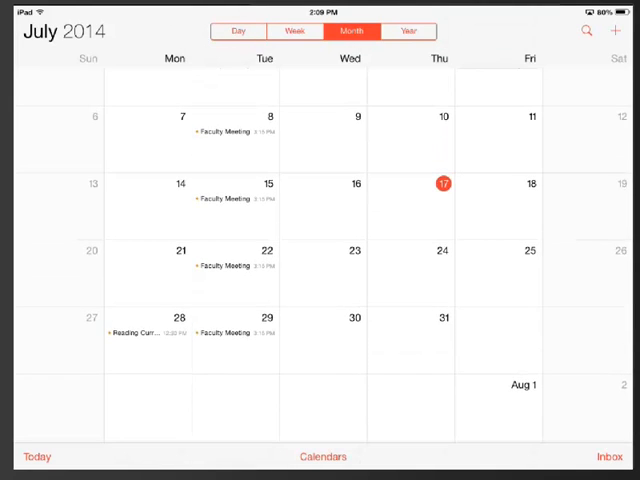